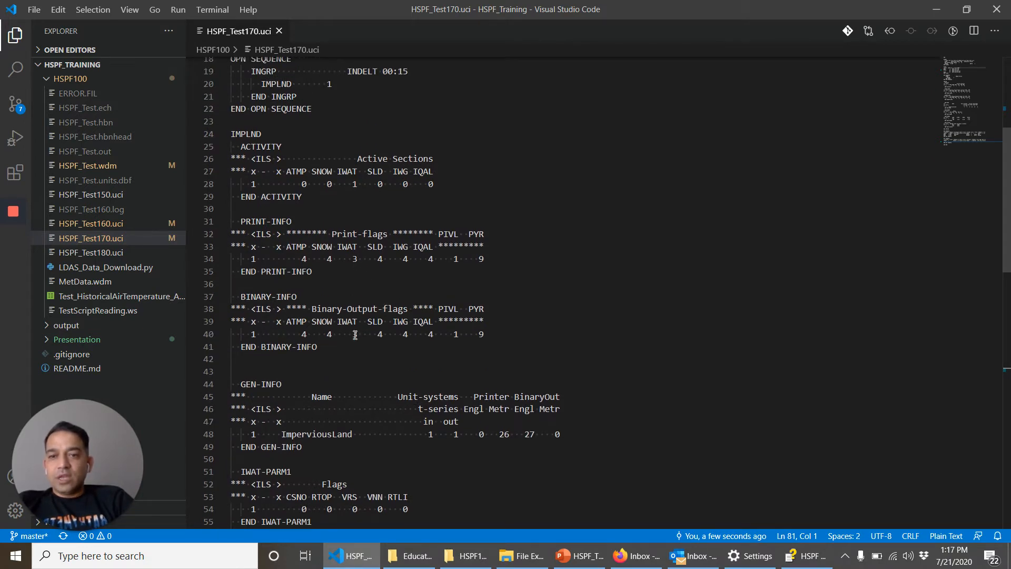
# - Review the binary-output flags, then move down to the EXT TARGETS block
pyautogui.click(353, 334)
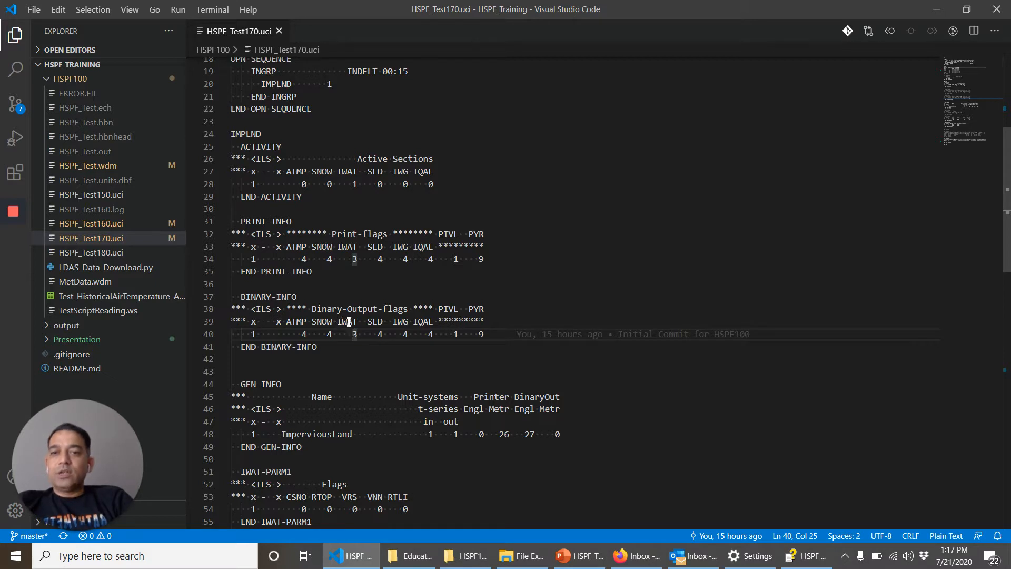
pyautogui.moveTo(255, 338)
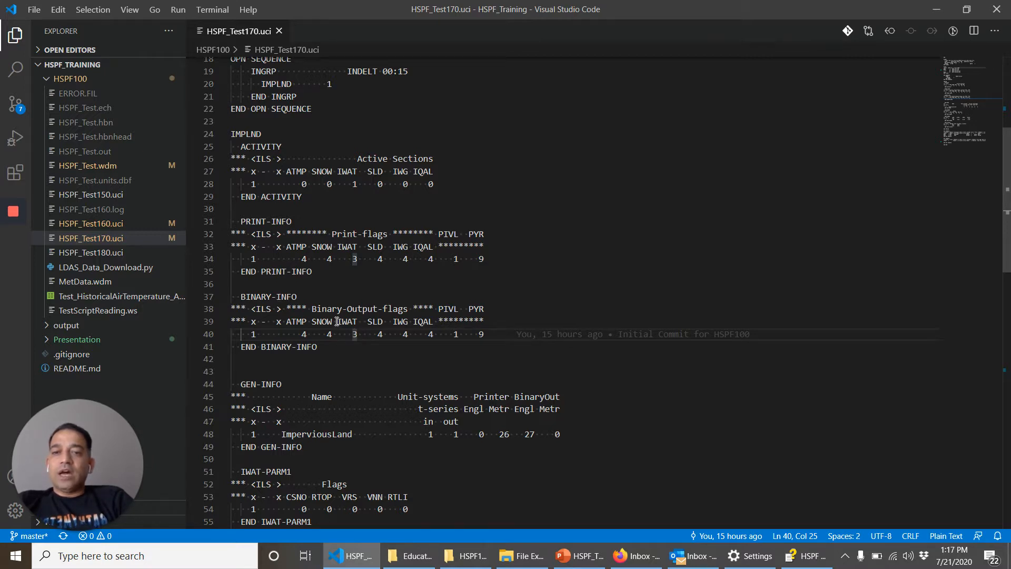
pyautogui.moveTo(395, 341)
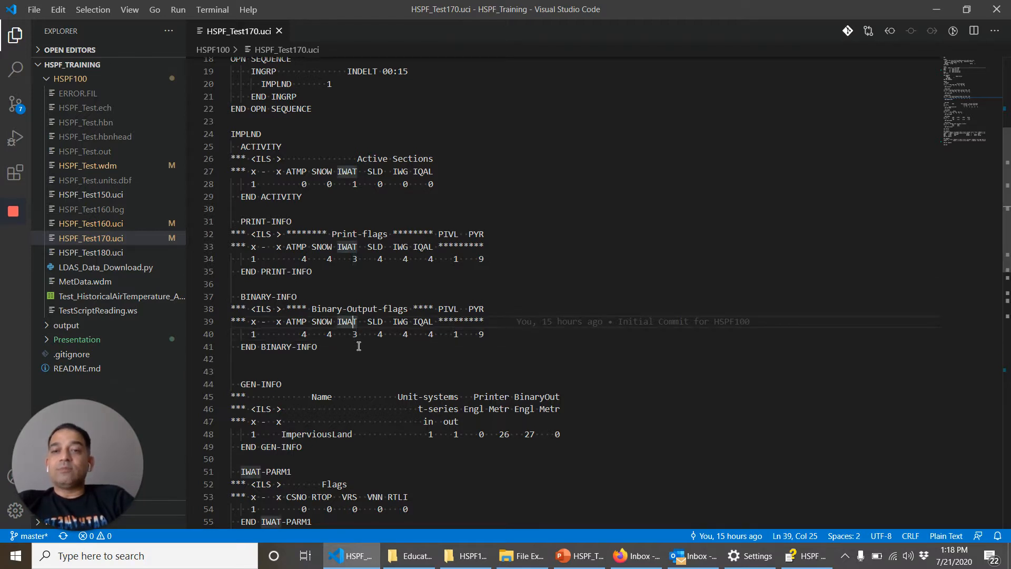
pyautogui.click(354, 259)
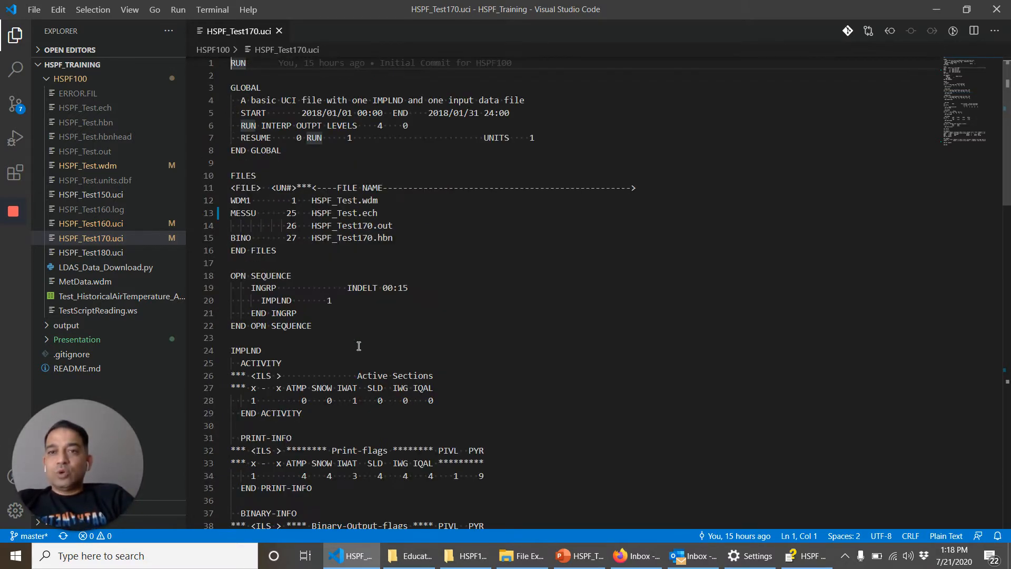
pyautogui.scroll(-3)
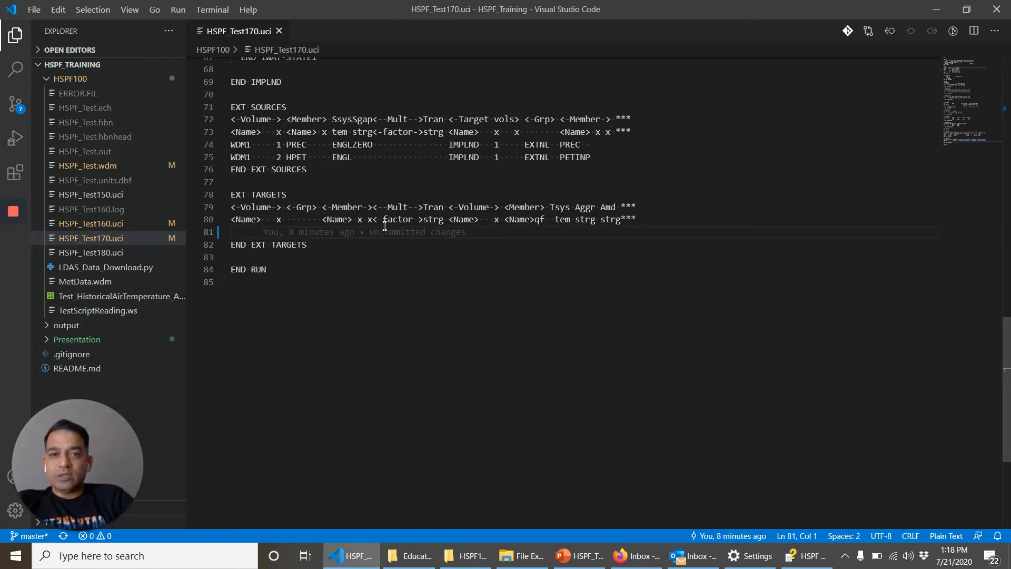
pyautogui.moveTo(326, 266)
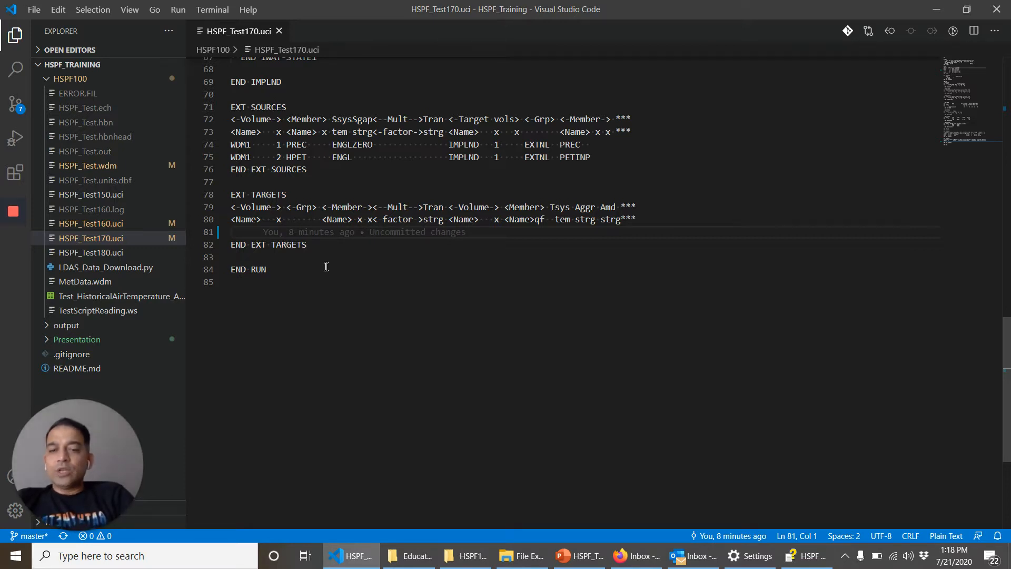
# - Enter IMPLND 1 IWATER SURO on the new EXT TARGETS line 81
pyautogui.write('I')
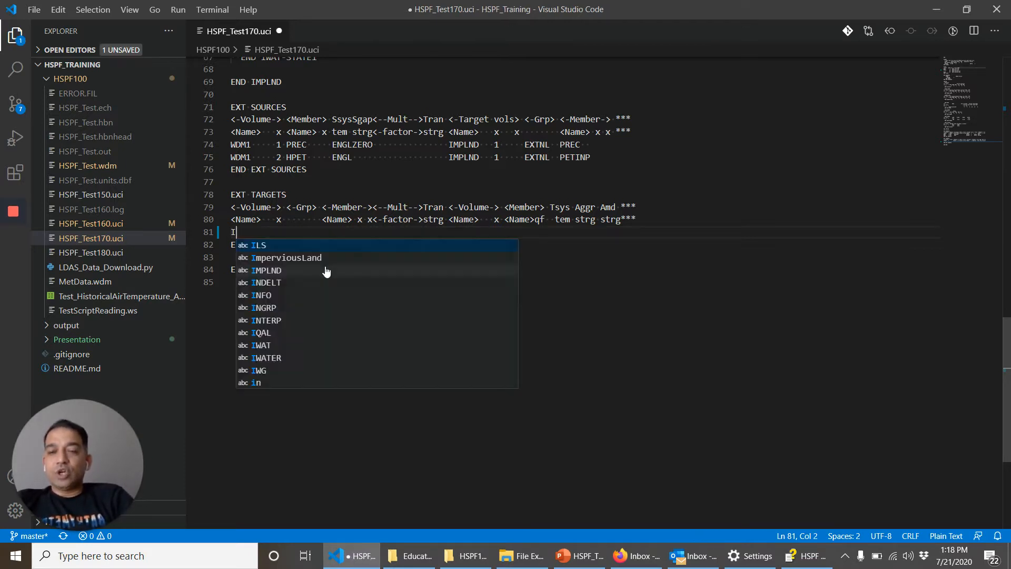
pyautogui.write('MPLND')
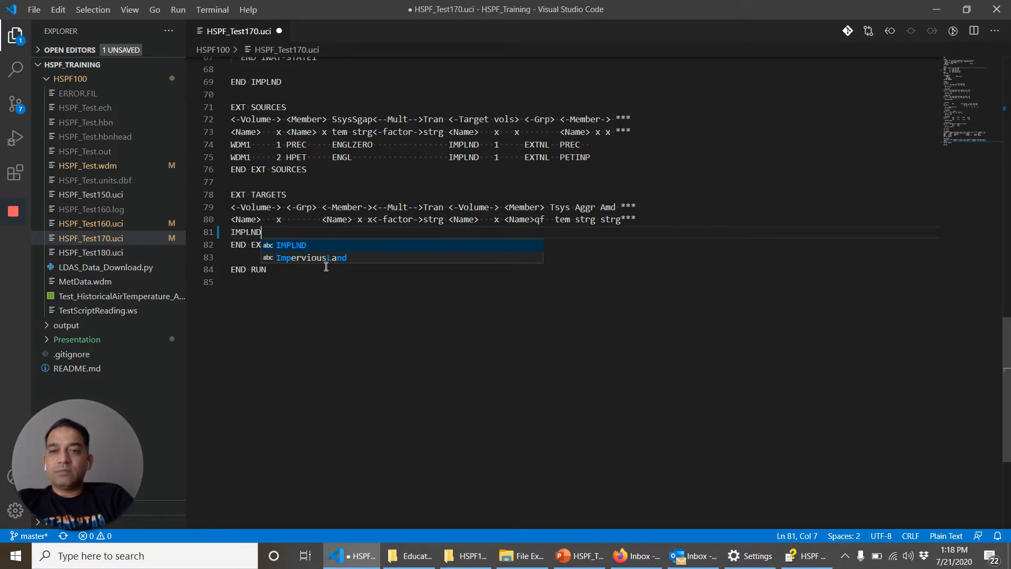
pyautogui.write('1')
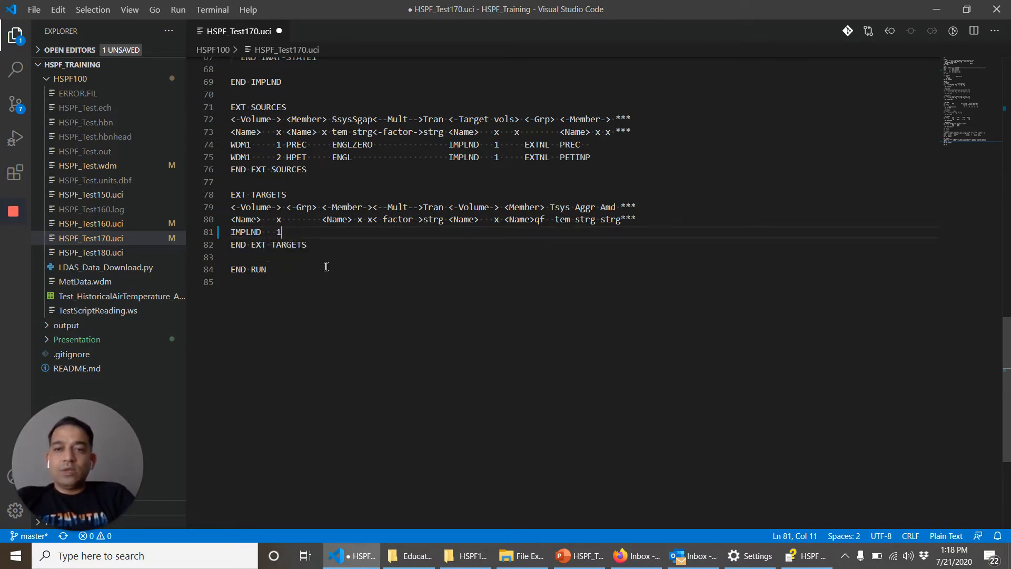
pyautogui.write('IWATER')
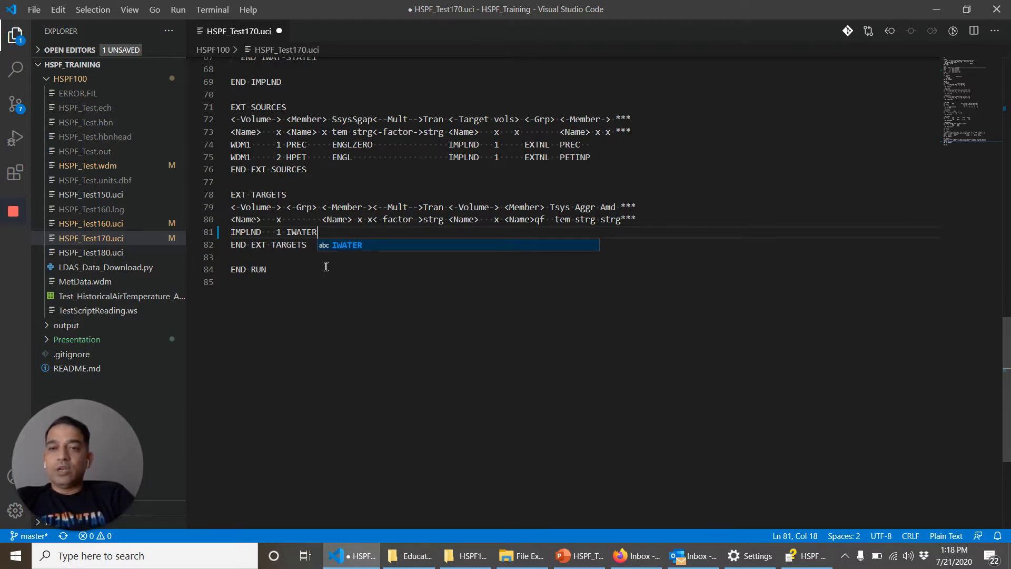
pyautogui.write('SU')
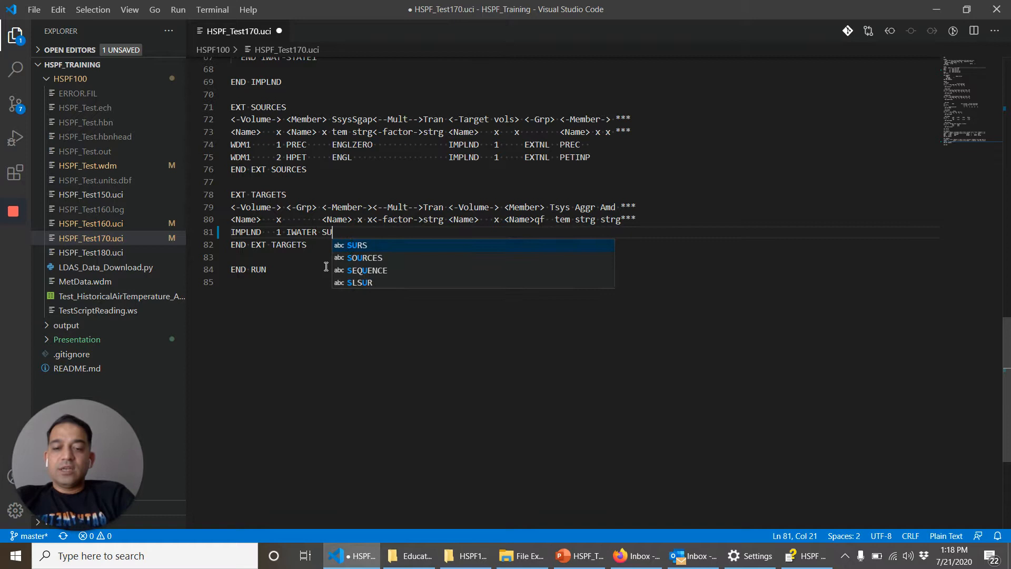
pyautogui.write('RO')
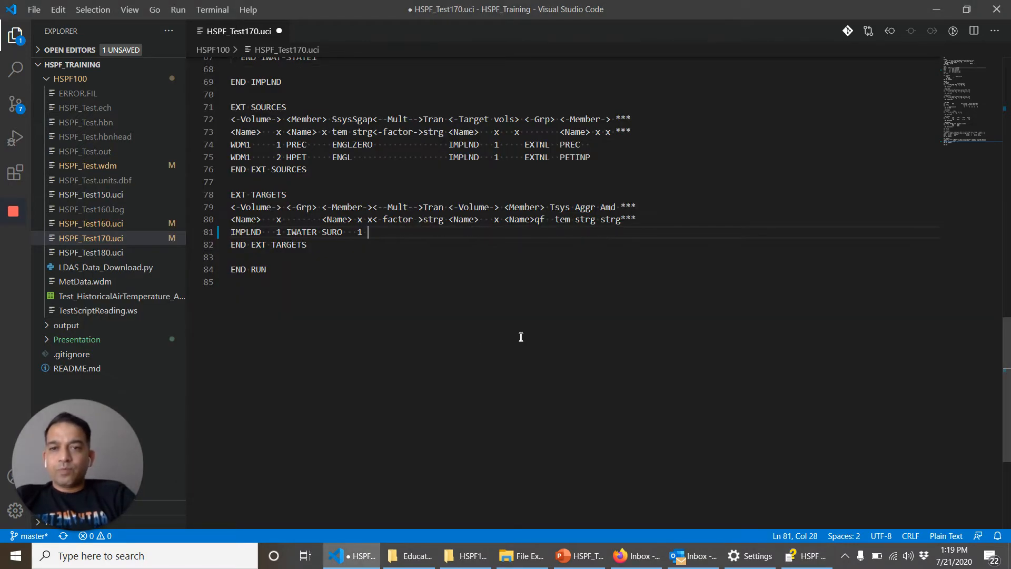
# - Add factor 1 and begin the WDM1 target volume on line 81
pyautogui.write('1')
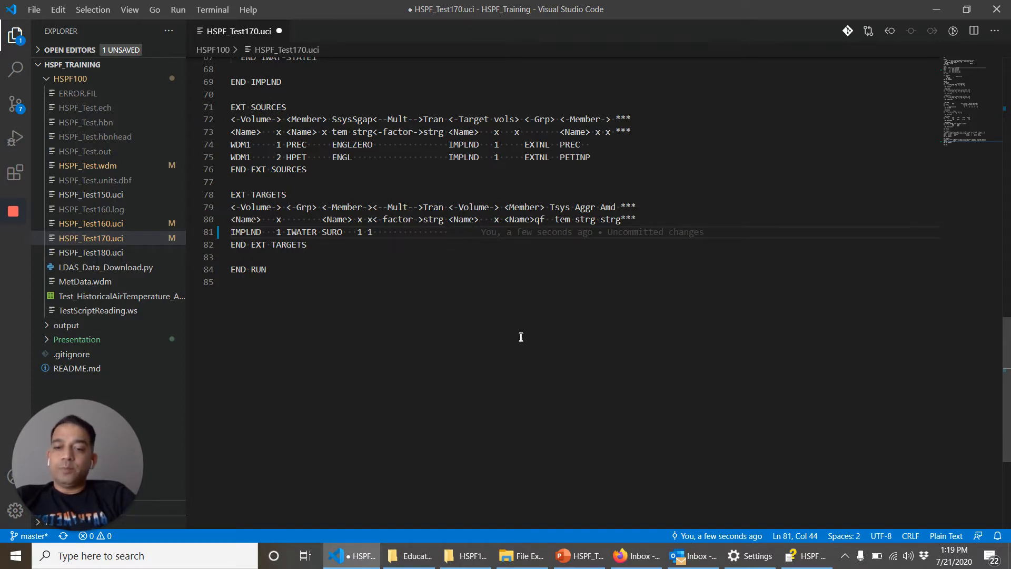
pyautogui.moveTo(251, 148)
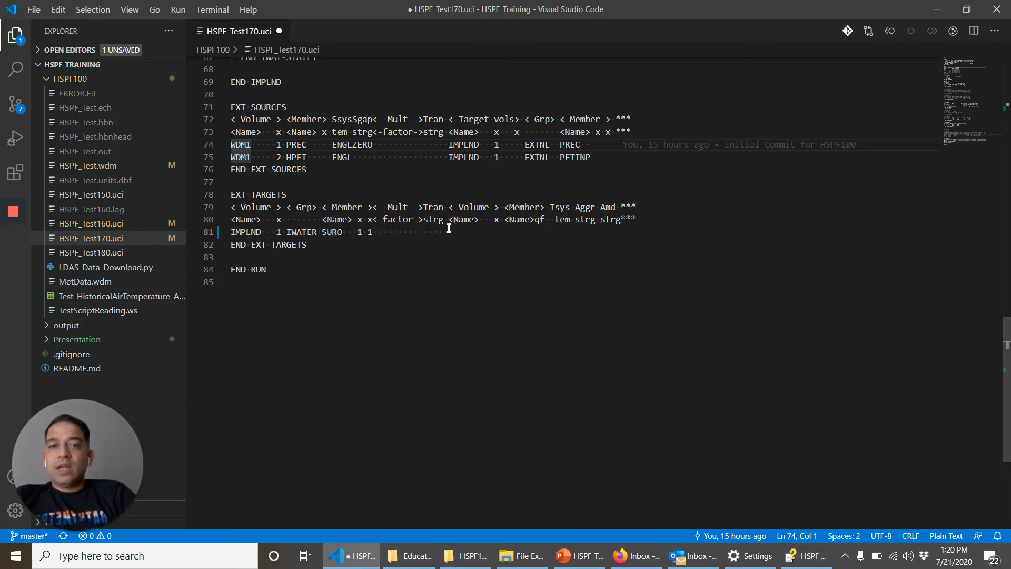
pyautogui.write('WDM1')
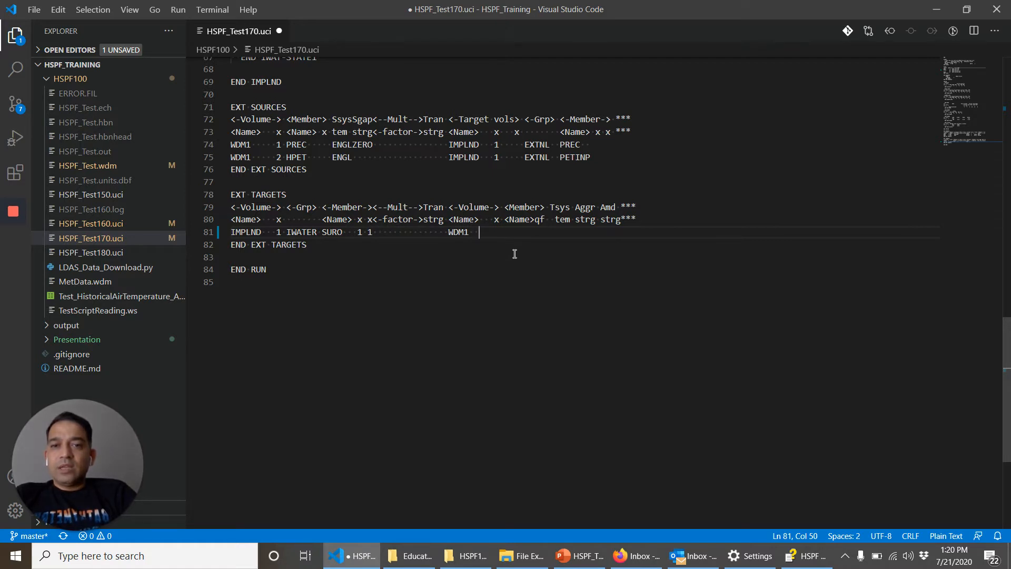
pyautogui.moveTo(524, 263)
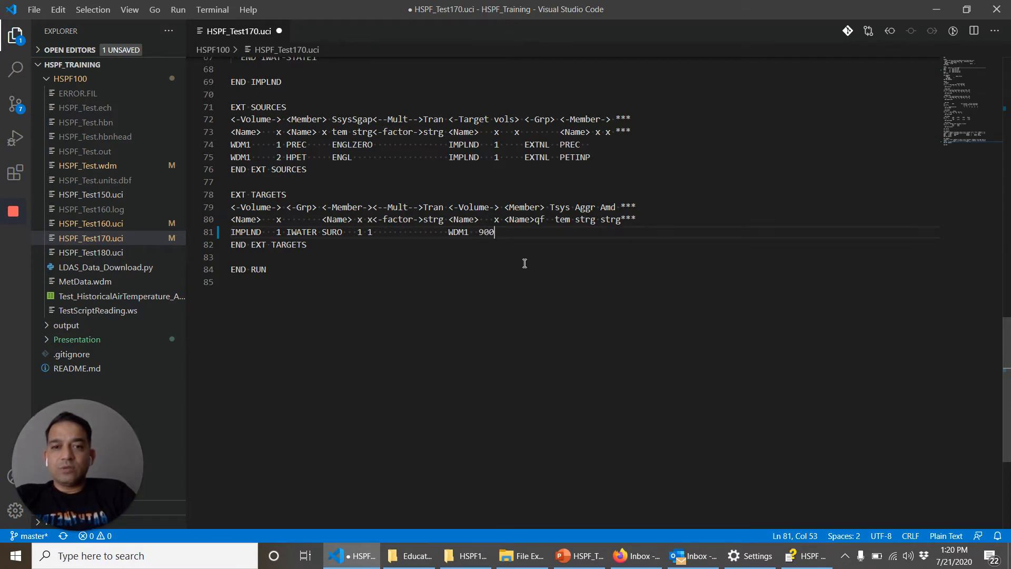
# - Complete dataset 9000 and target member ISURO with multiplier 1
pyautogui.write('0')
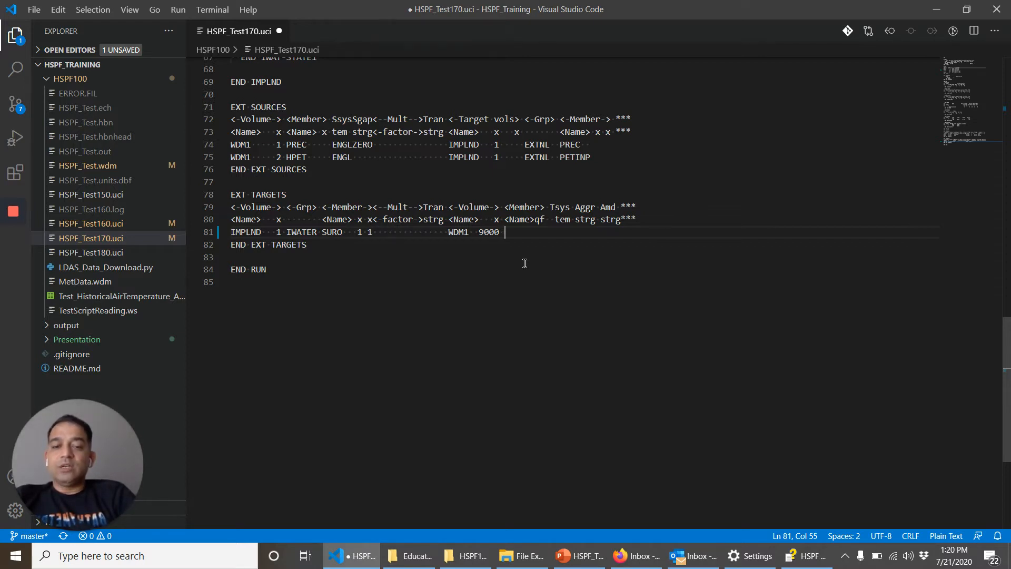
pyautogui.write('SURO')
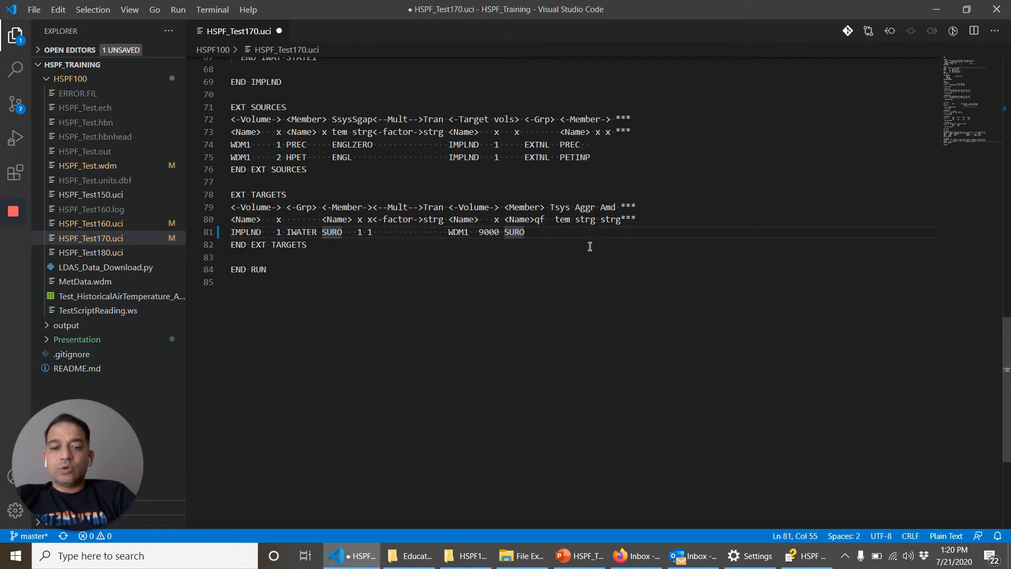
pyautogui.write('I')
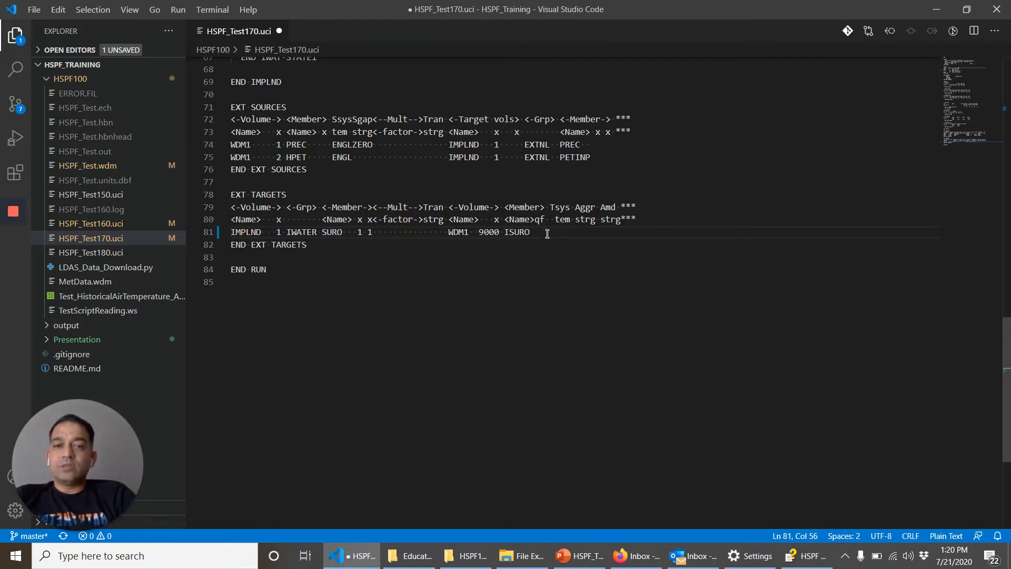
pyautogui.doubleClick(516, 232)
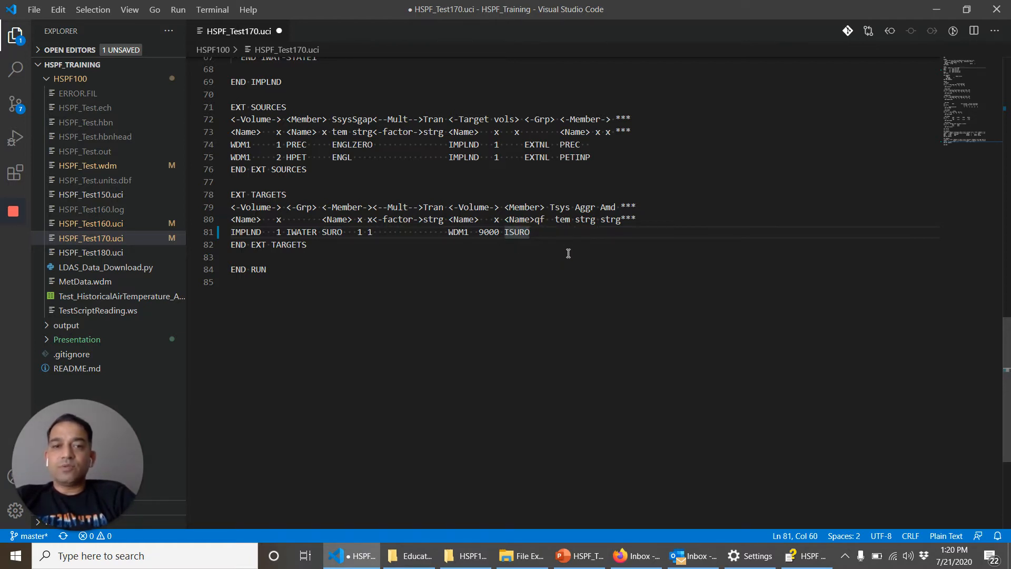
pyautogui.write('1')
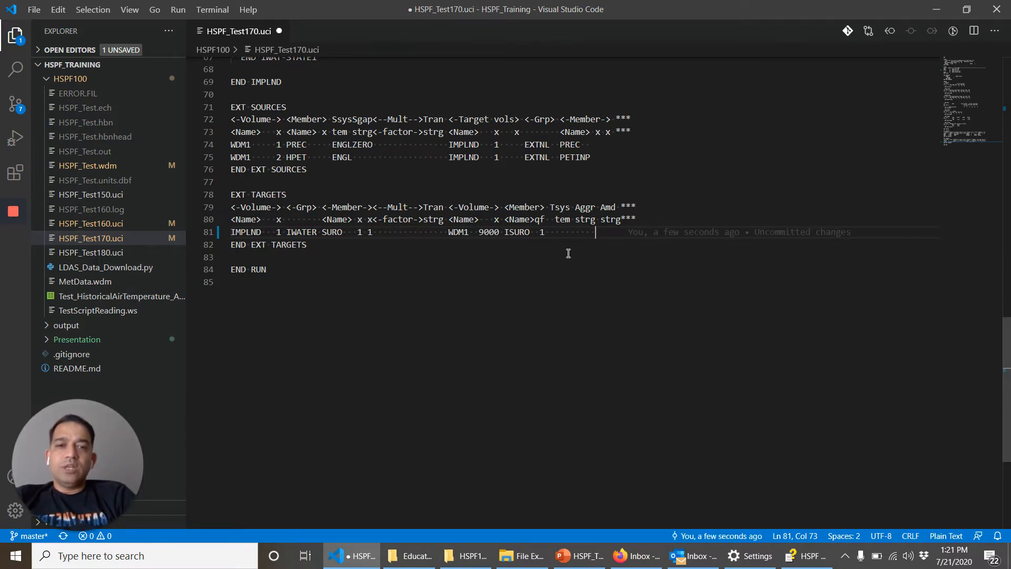
# - Set REPL access on the targets line, save, and select dataset number 9000
pyautogui.write('R')
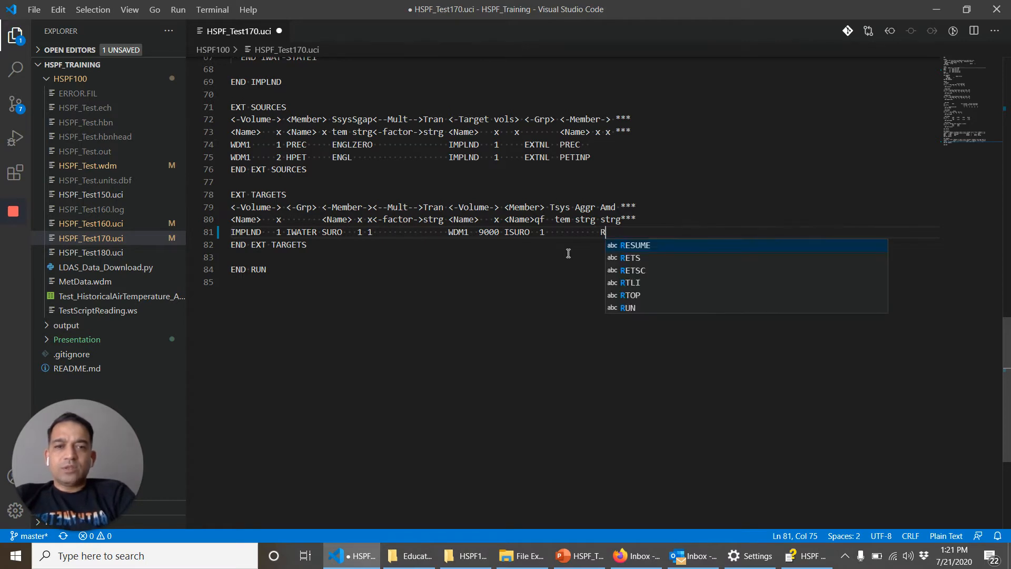
pyautogui.write('EPL')
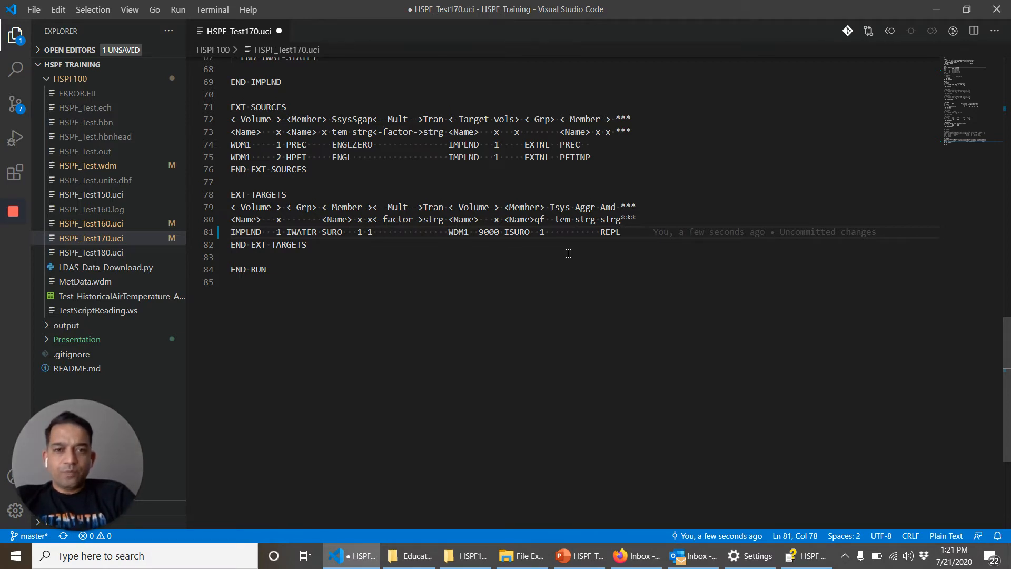
pyautogui.press('ctrl+s')
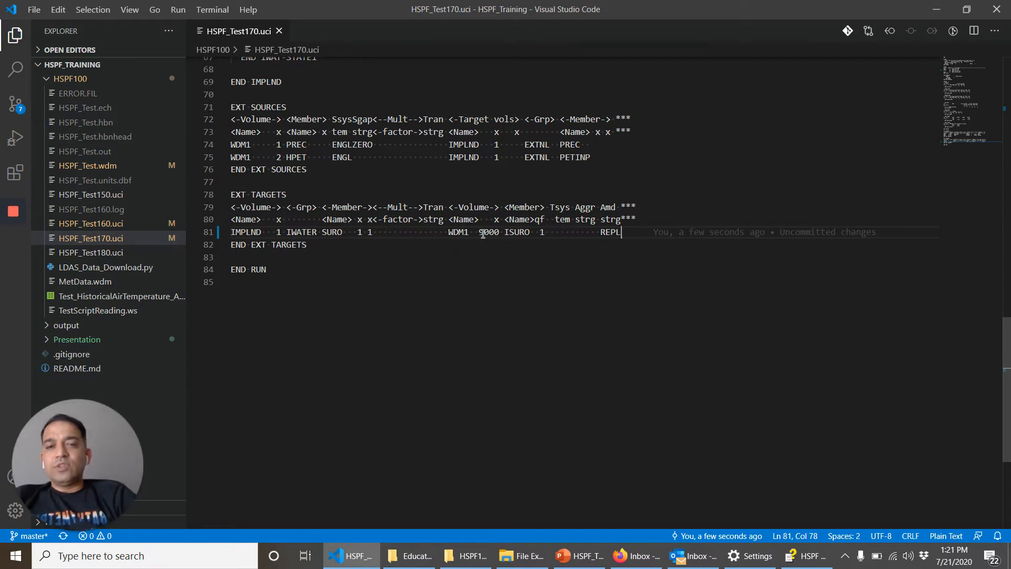
pyautogui.doubleClick(488, 231)
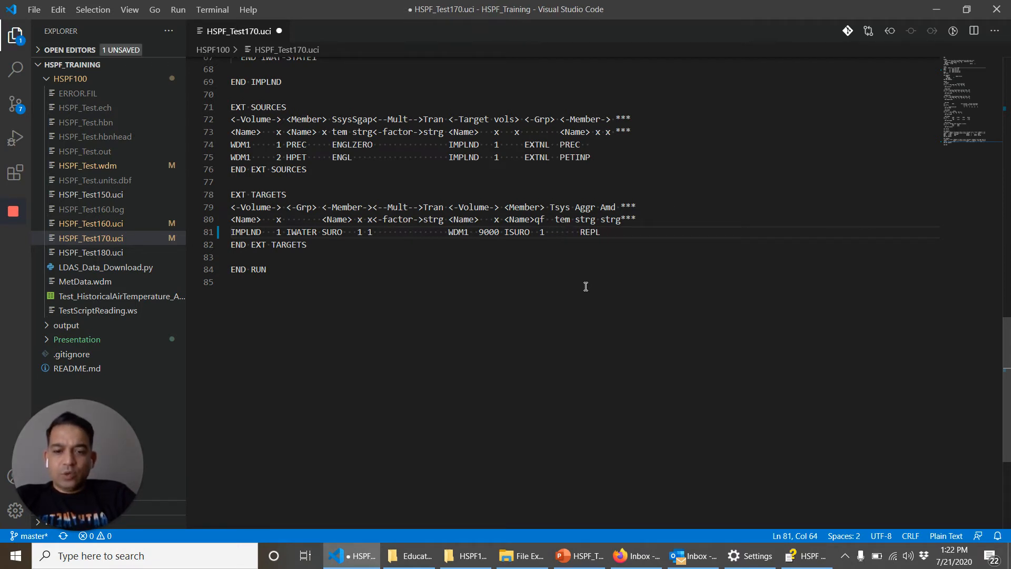
# - Insert METR unit system before REPL on line 81 and save HSPF_Test170.uci
pyautogui.write('METR')
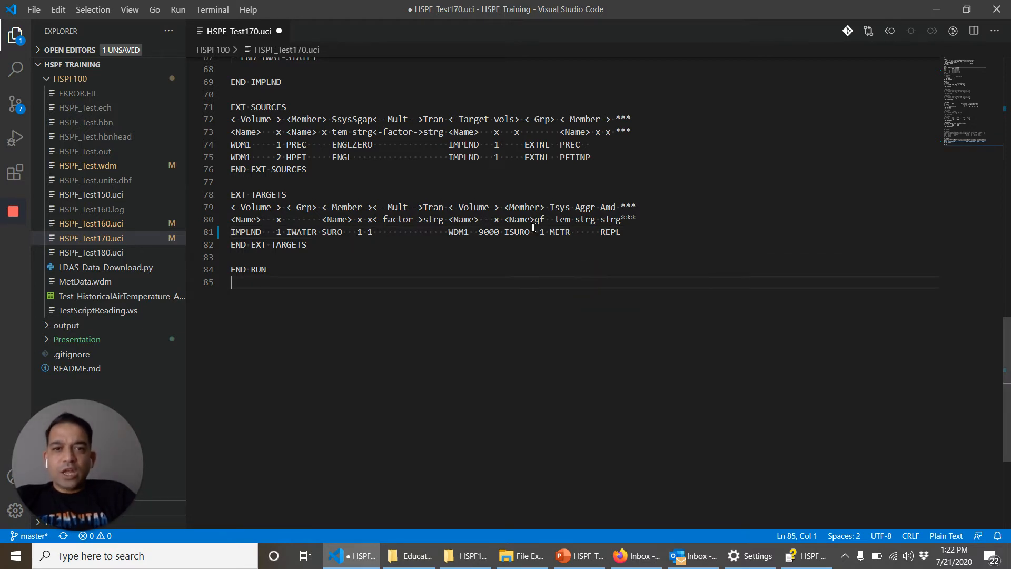
pyautogui.click(233, 231)
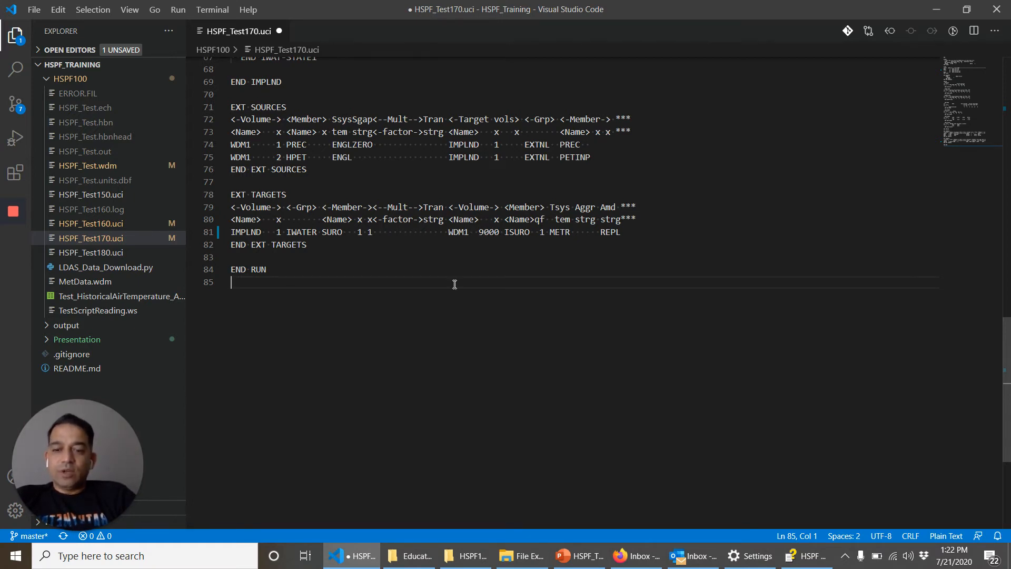
pyautogui.press('ctrl+s')
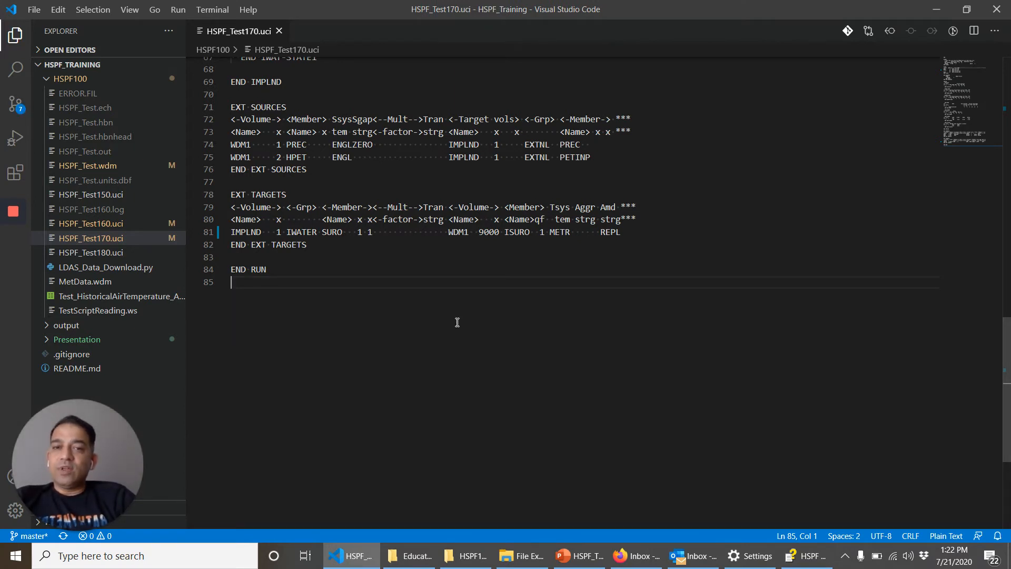
pyautogui.moveTo(480, 296)
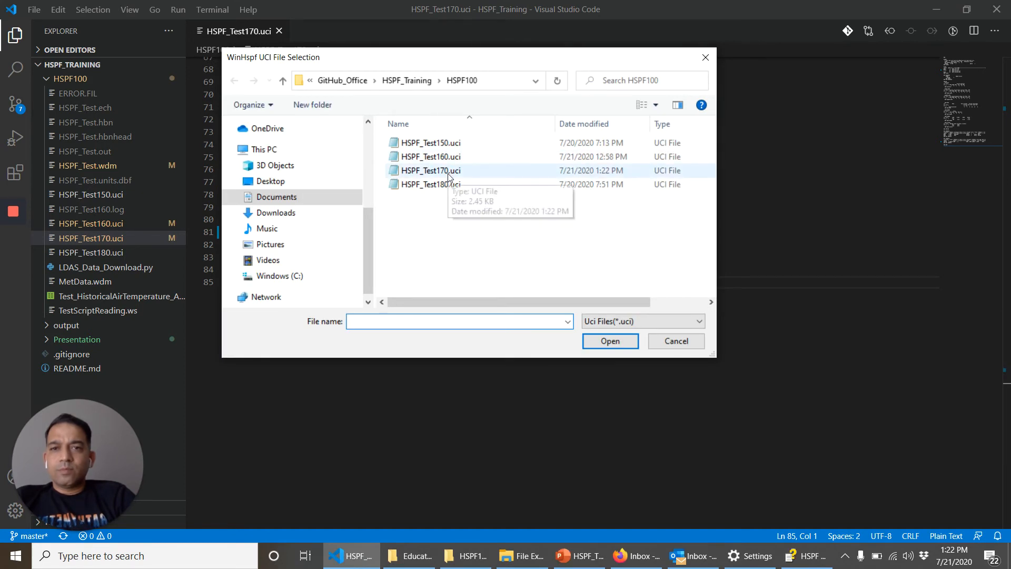
# - Select HSPF_Test170.uci in the UCI File Selection dialog and run it
pyautogui.click(675, 340)
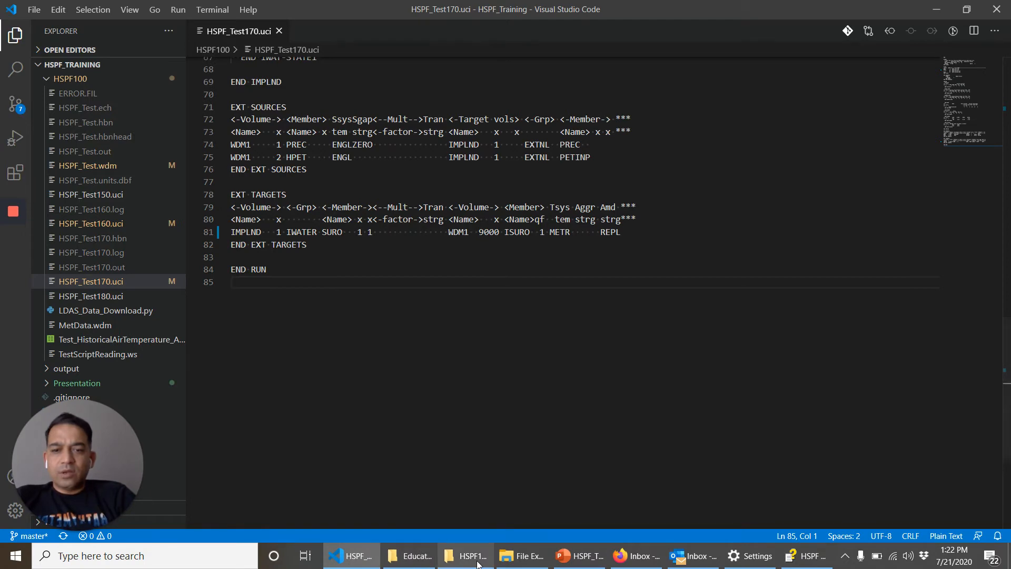
pyautogui.click(464, 554)
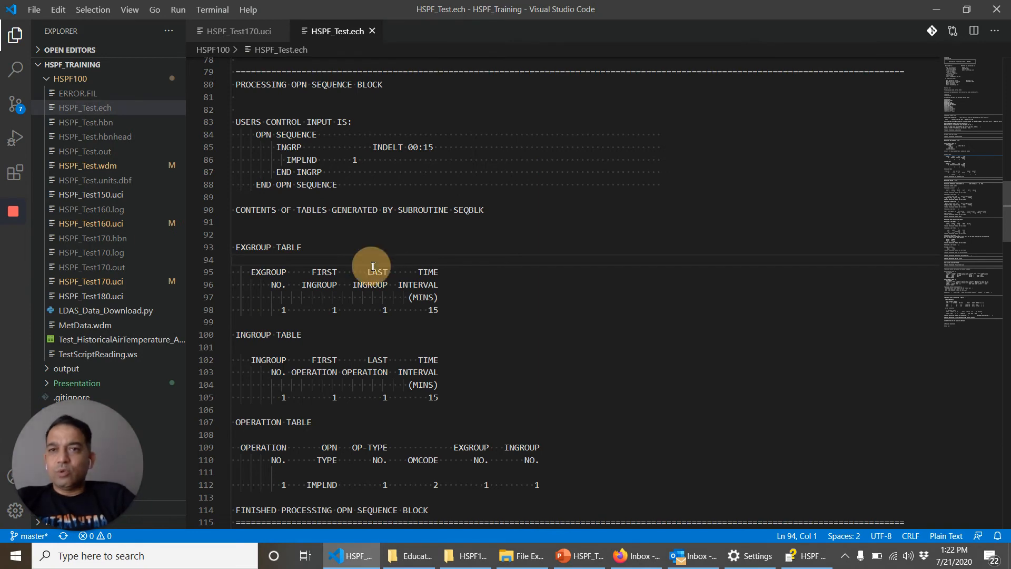
# - Scroll through the OPN SEQUENCE processing section of HSPF_Test.ech
pyautogui.scroll(-3)
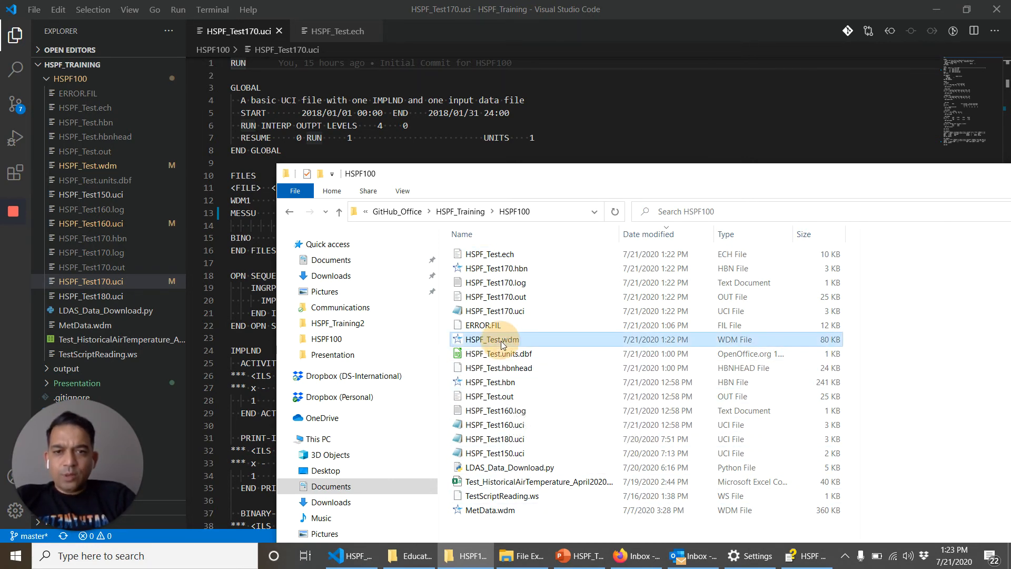
# - Load HSPF_Test.wdm from the HSPF100 folder into SARA Timeseries Utility
pyautogui.doubleClick(492, 339)
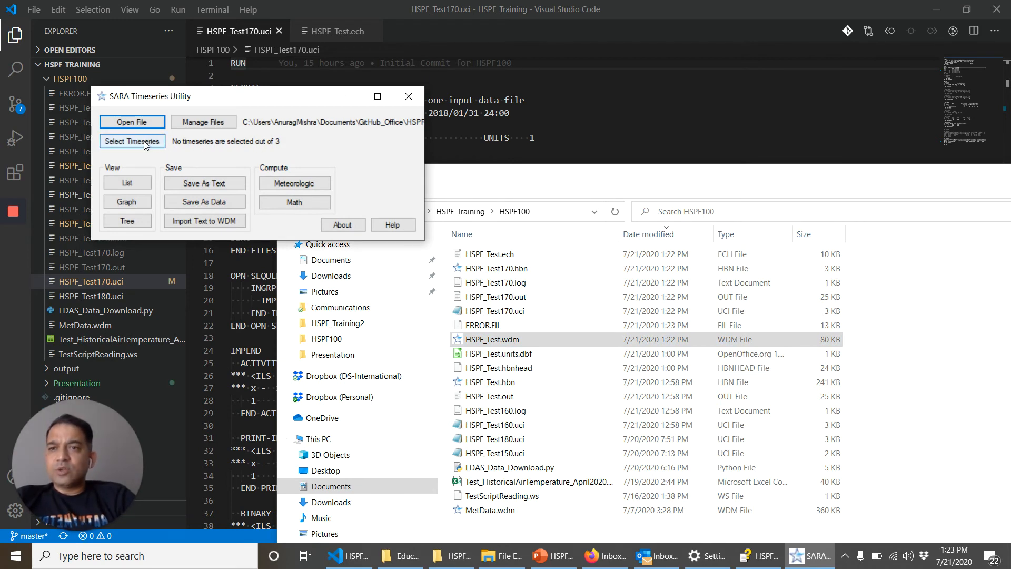
# - Filter the timeseries by ID 9000 and confirm the HSPF_Tes I:1 ISURO selection
pyautogui.click(131, 141)
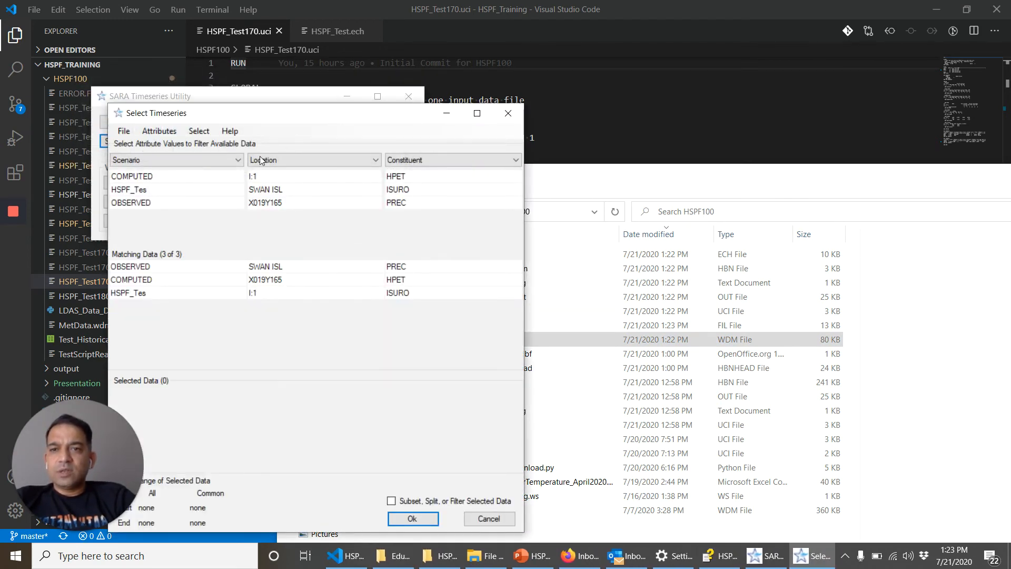
pyautogui.click(199, 130)
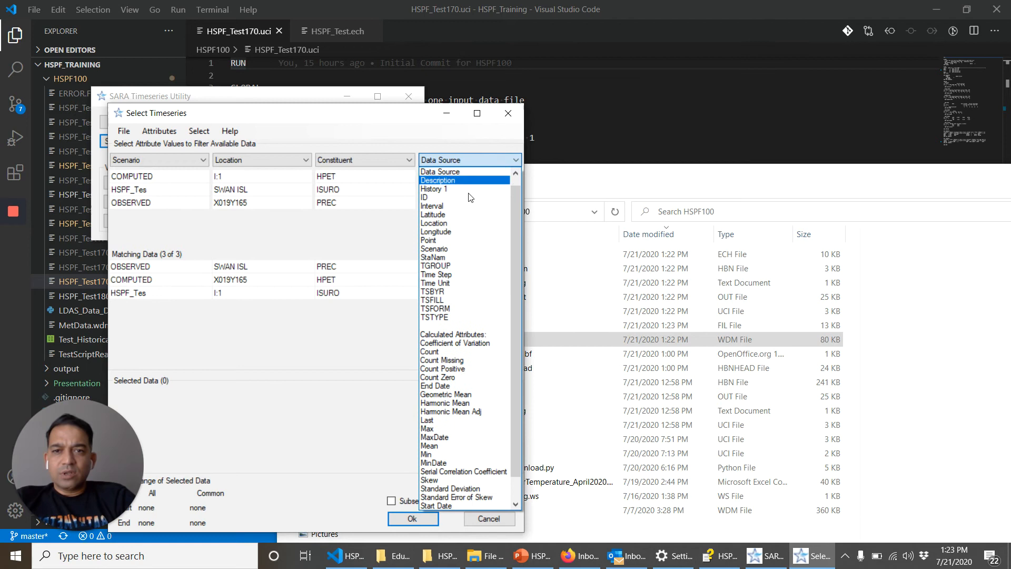
pyautogui.click(425, 197)
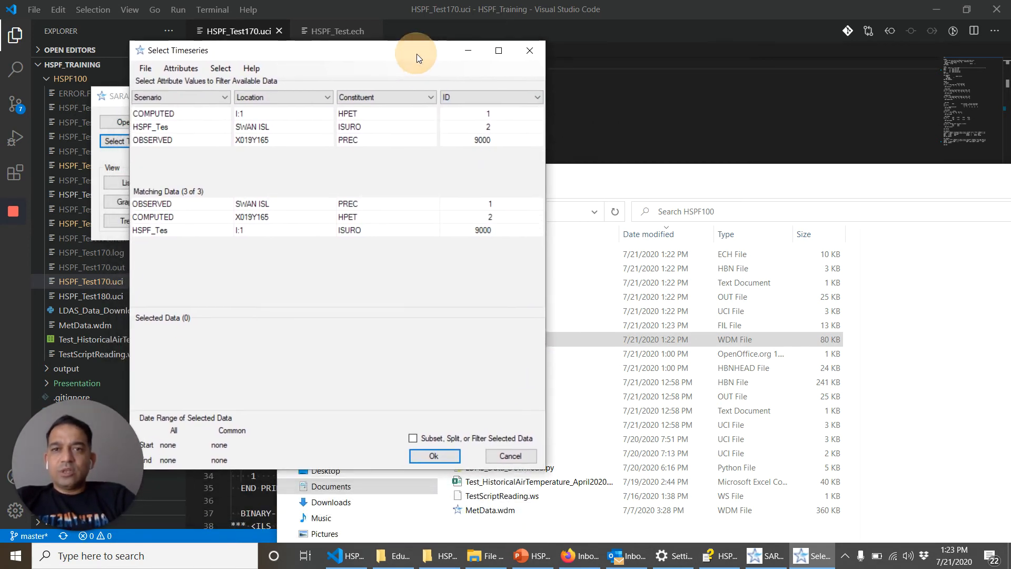
pyautogui.moveTo(458, 180)
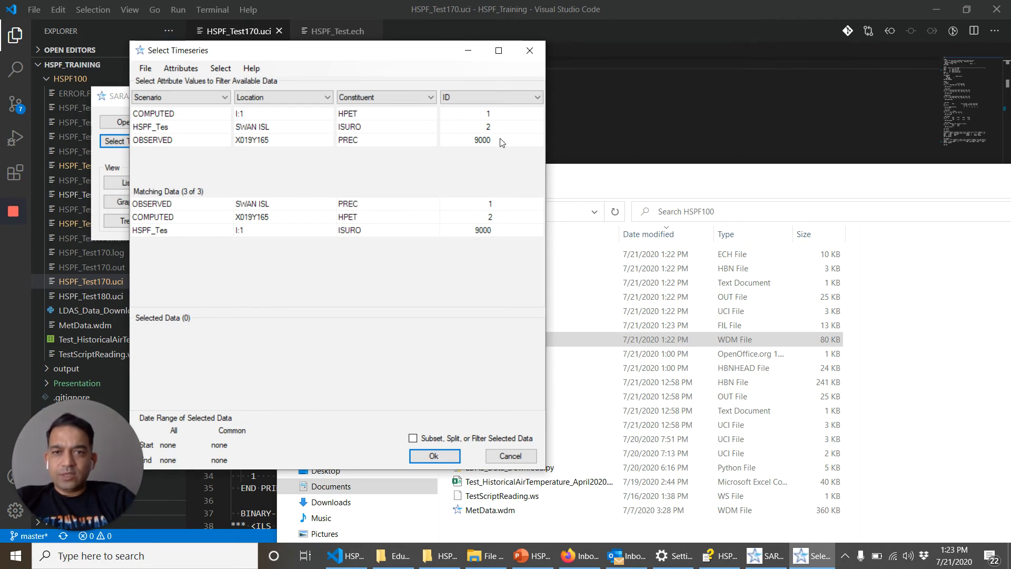
pyautogui.click(481, 140)
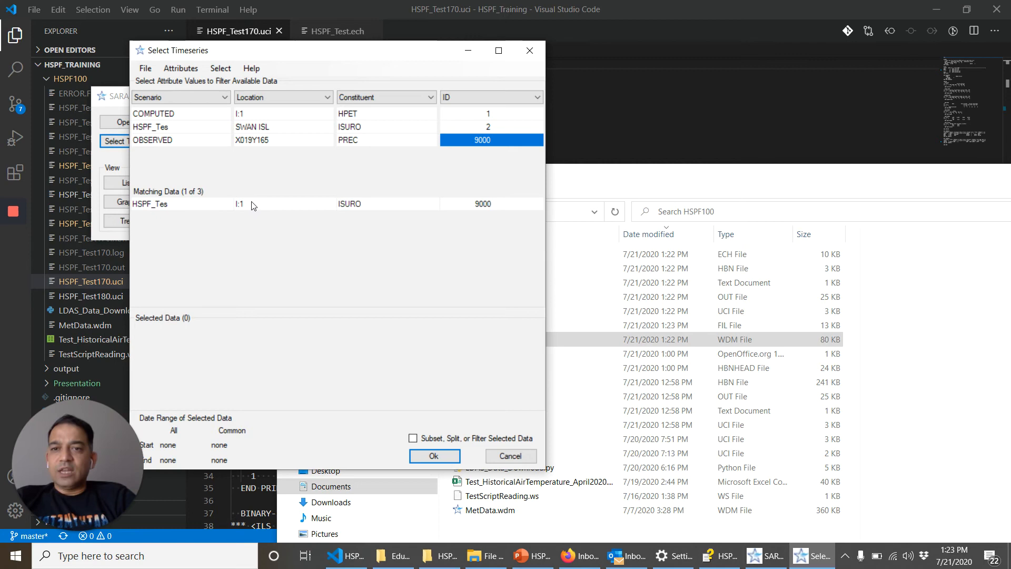
pyautogui.moveTo(371, 210)
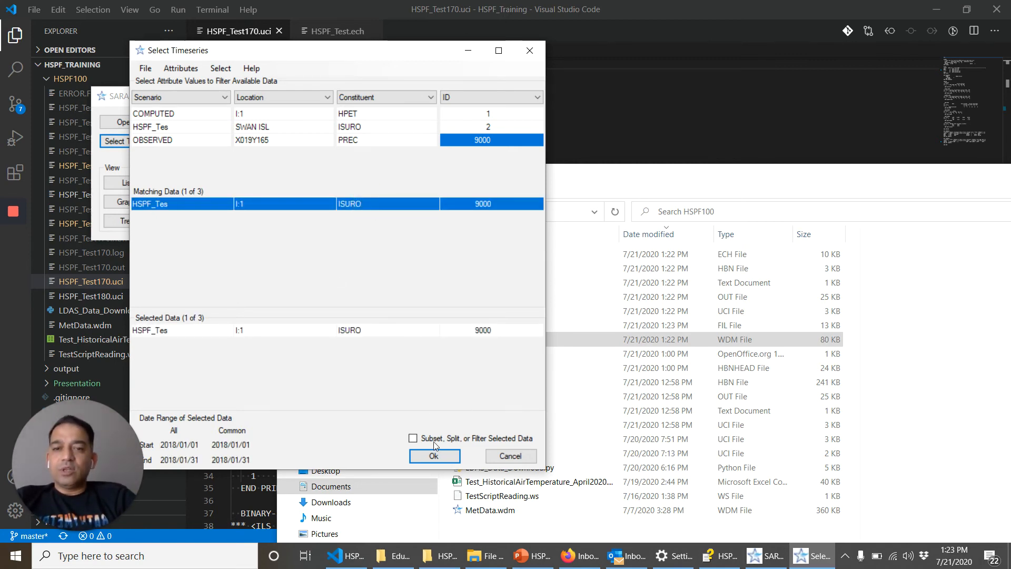
pyautogui.click(434, 456)
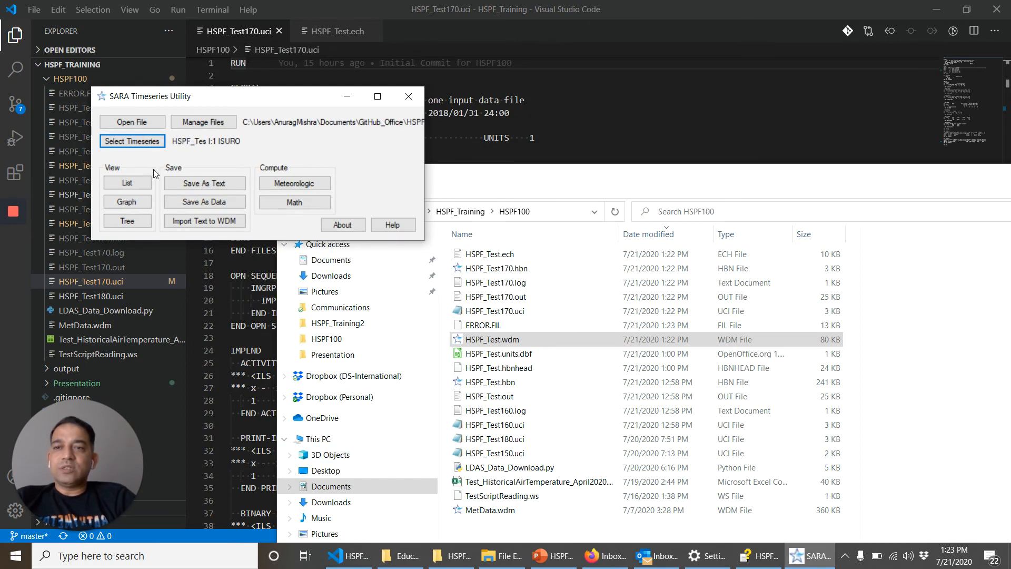
# - List the 15-minute ISURO values of dataset 9000 (max 0.94782, mean 0.048235)
pyautogui.click(128, 183)
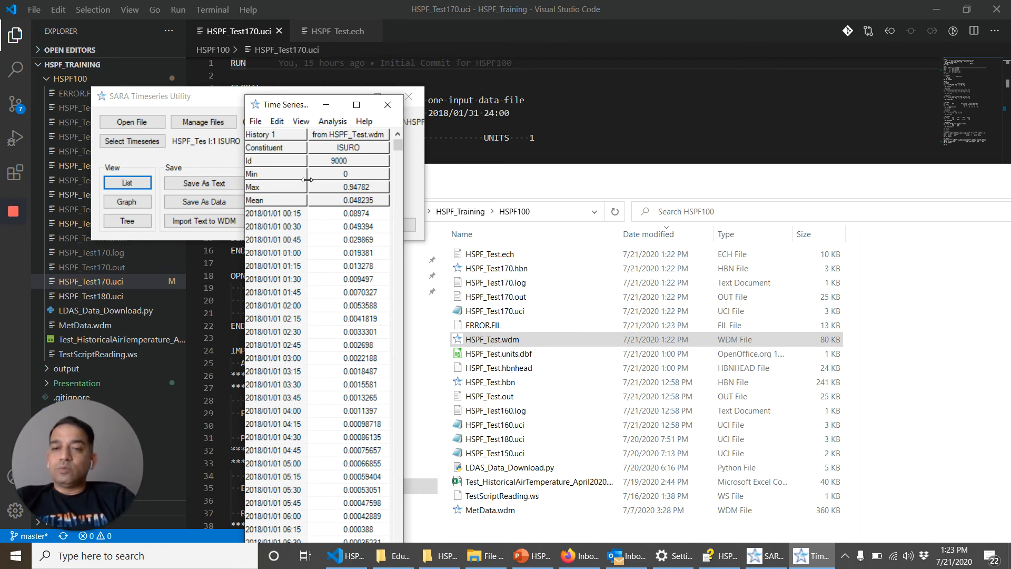
pyautogui.moveTo(489, 112)
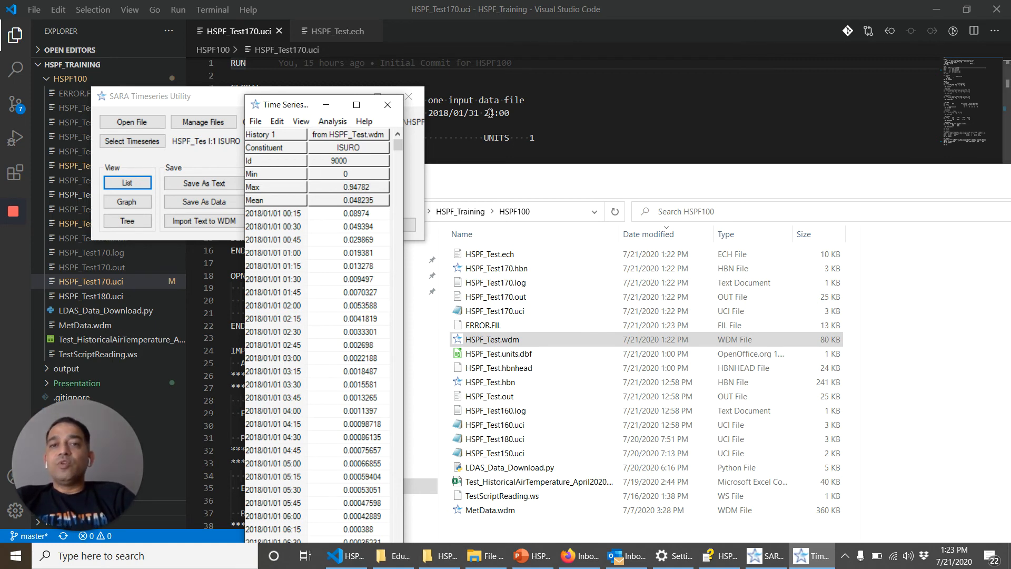